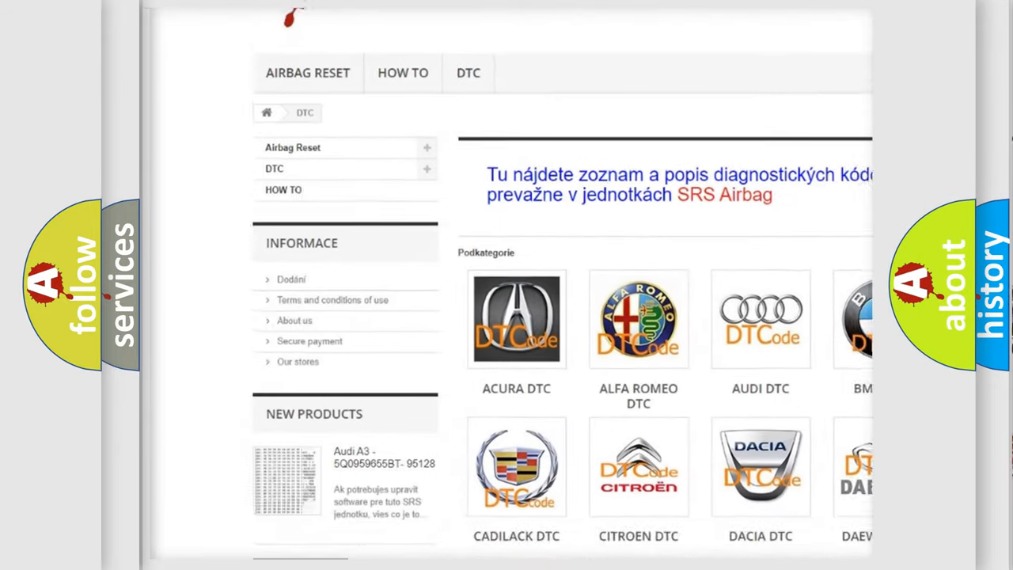
scroll("down", 3)
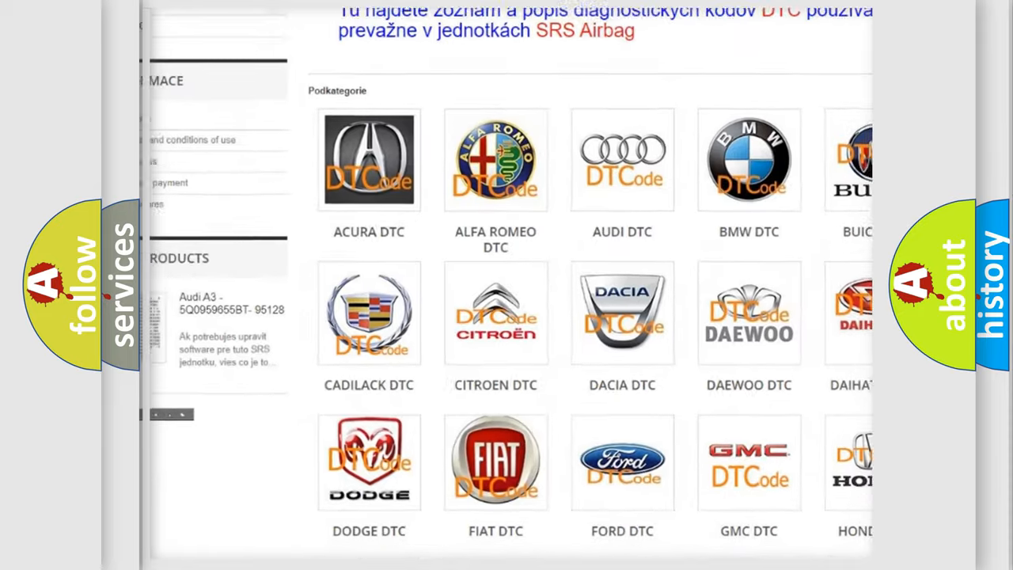
scroll("down", 3)
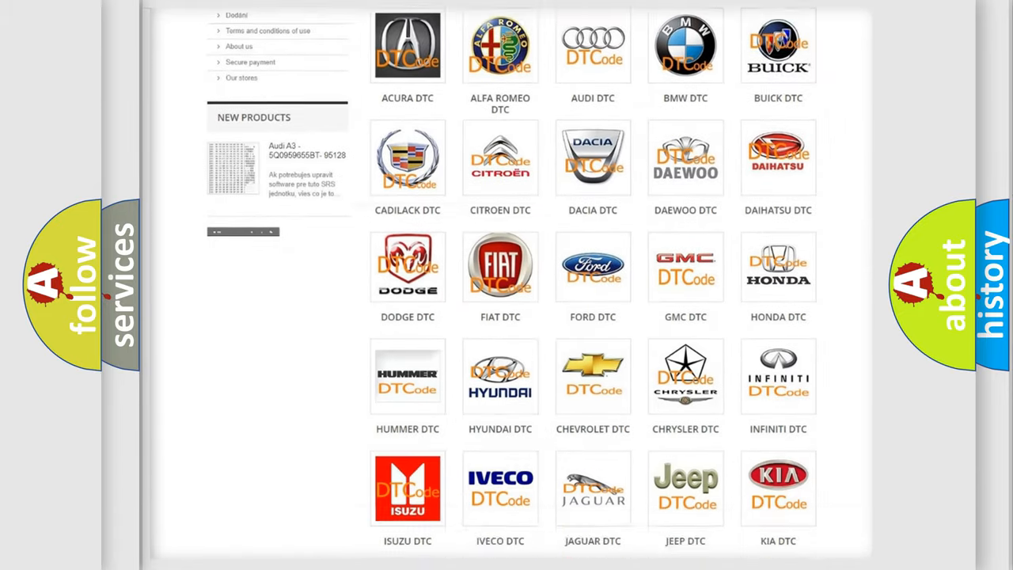
scroll("down", 3)
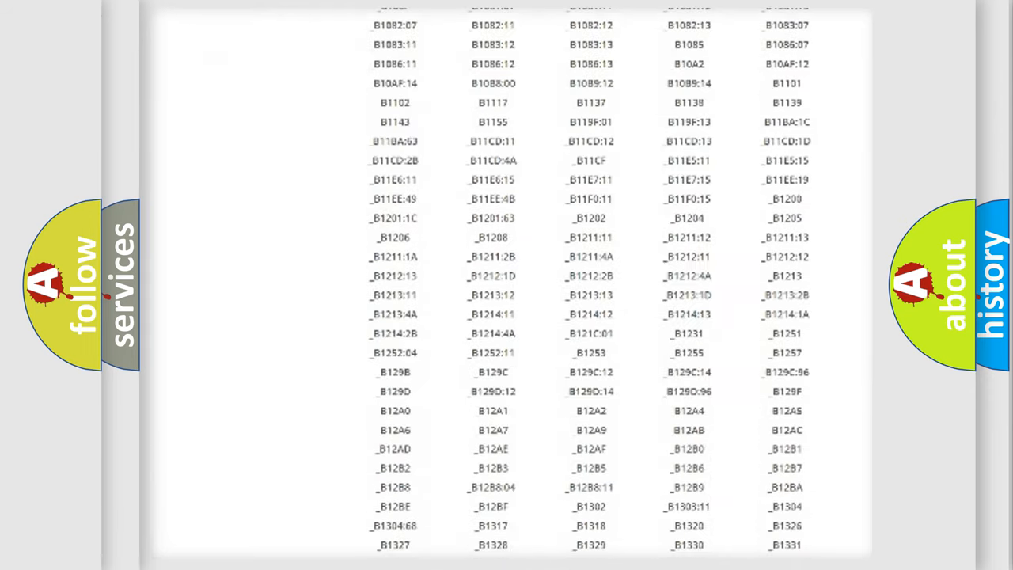
scroll("down", 3)
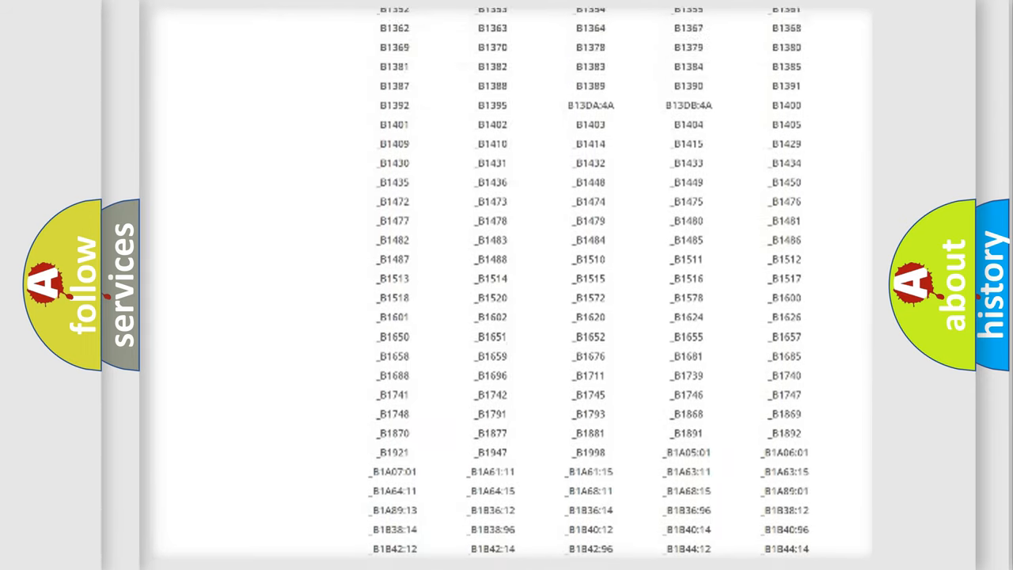